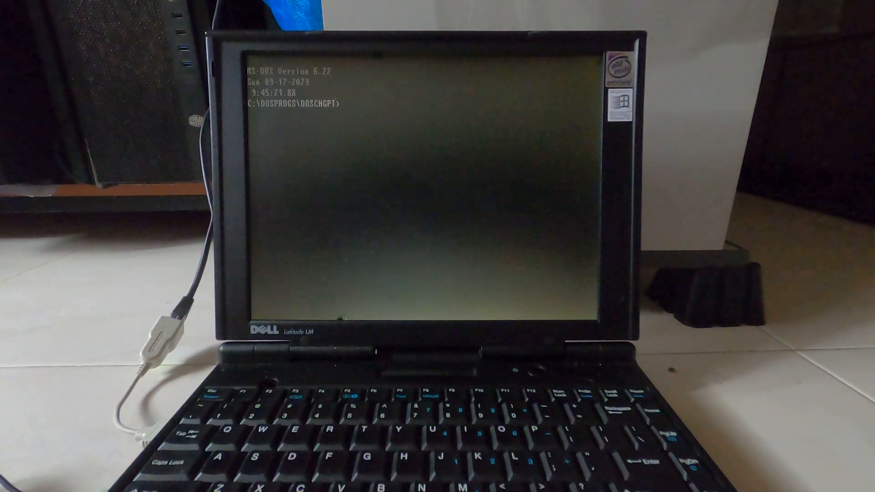
Step: Launch dosCHGPT.EXE from C:\DOSPROGS\DOSCHGPT to reach the welcome chat prompt
text(dosCHGPT.EXE -sbtts)
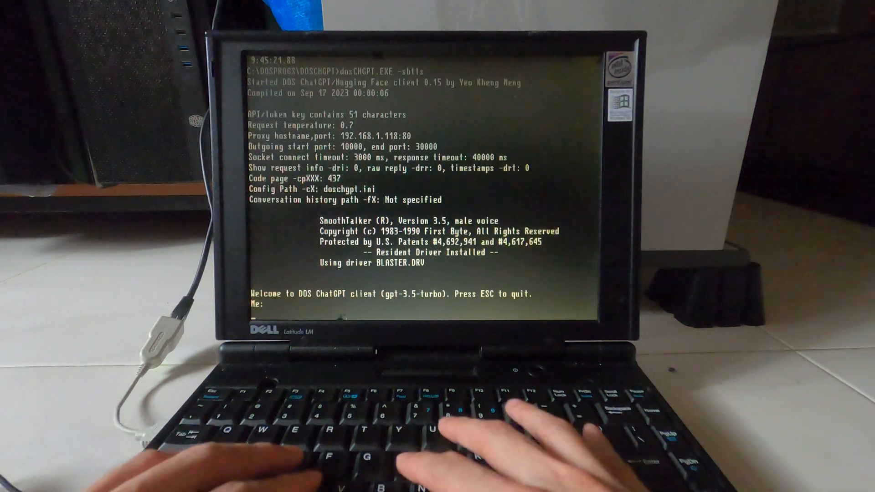
Step: Send 'Hi' to ChatGPT, then start typing a question about the Dell Latitude LM
text(Hi)
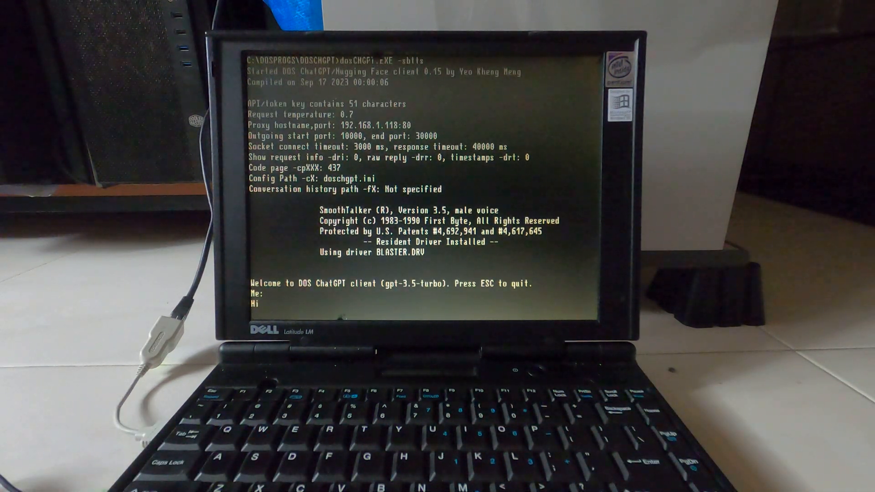
key(enter)
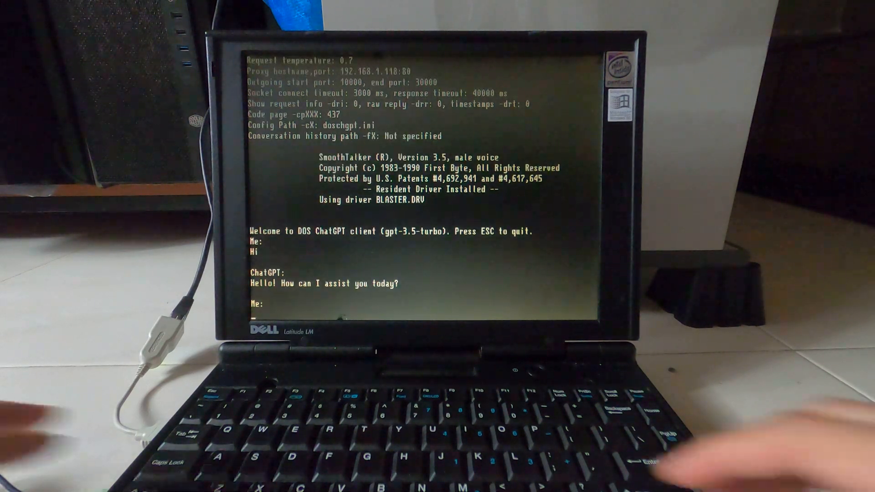
text(Tell me about the Dell)
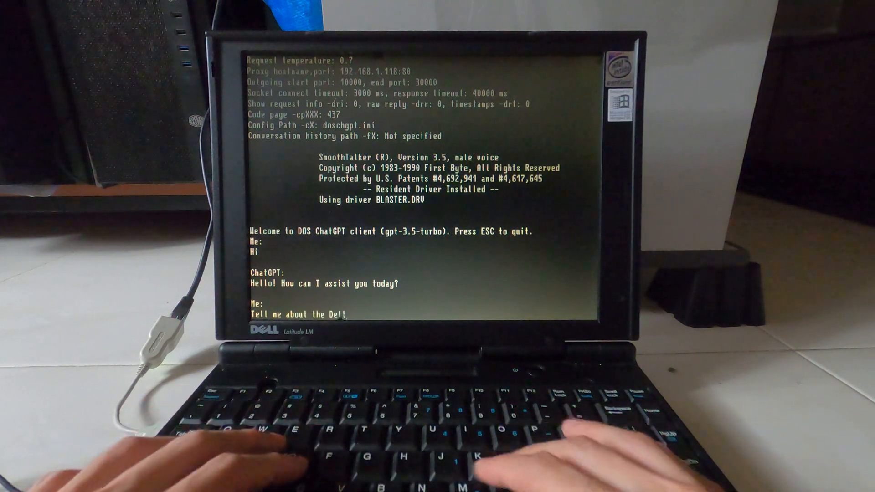
text(Latit)
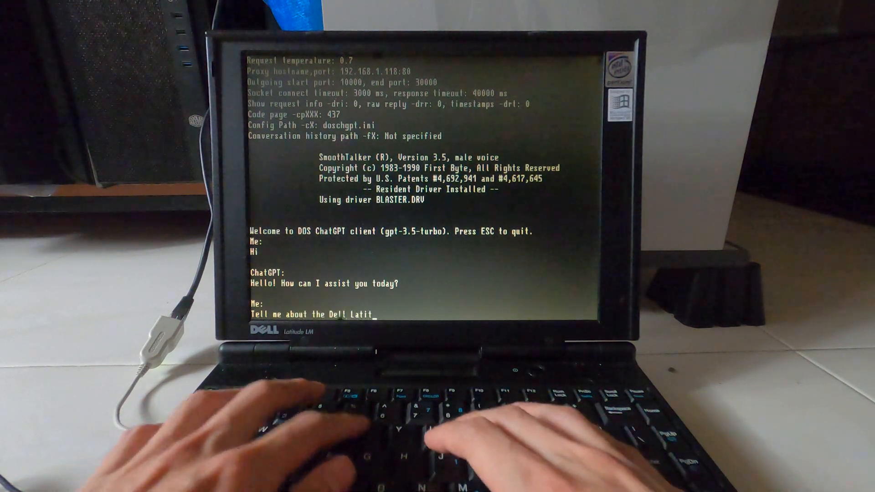
Step: Finish the Dell Latitude LM question, read the overview, and begin a 'What...' question
text(ude LM)
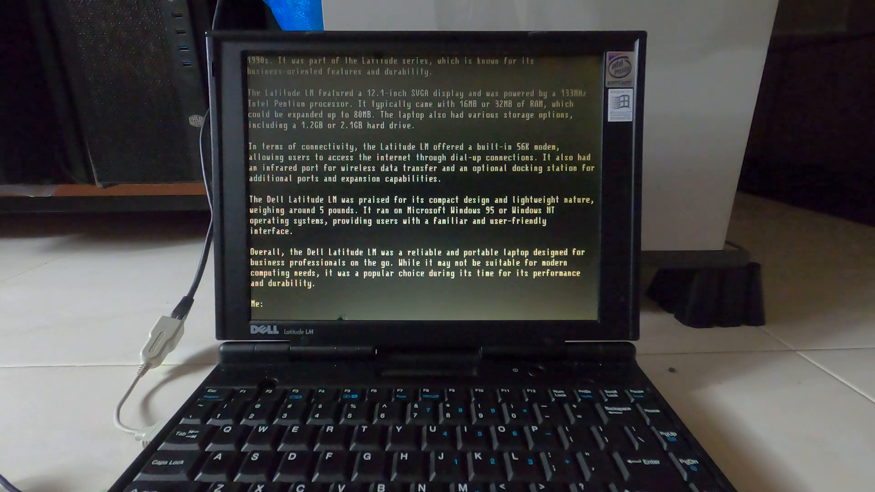
text(What is the E)
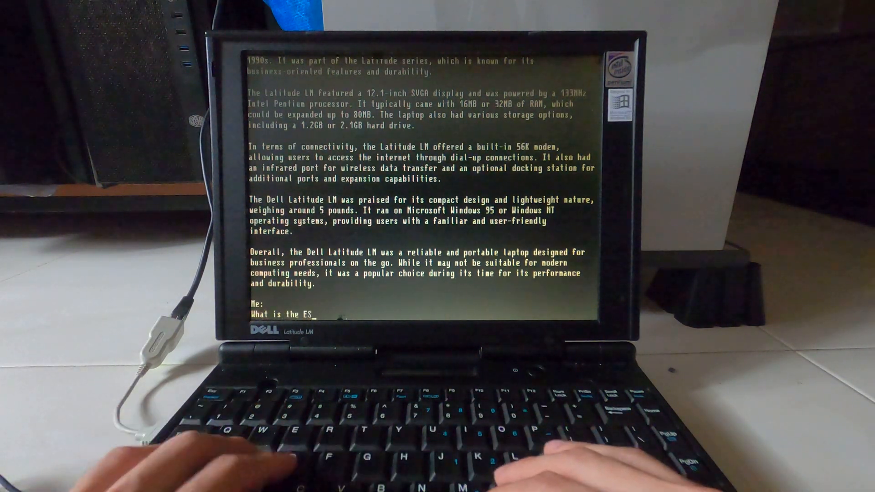
Step: Ask about the ESS1688 AudioDrive chipset, read the answer, and type 'Thanks'
text(S1688)
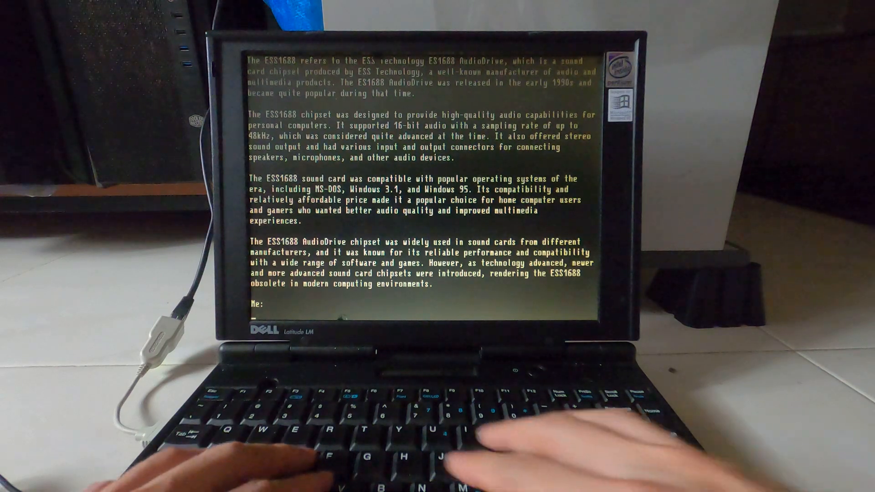
text(Thanks)
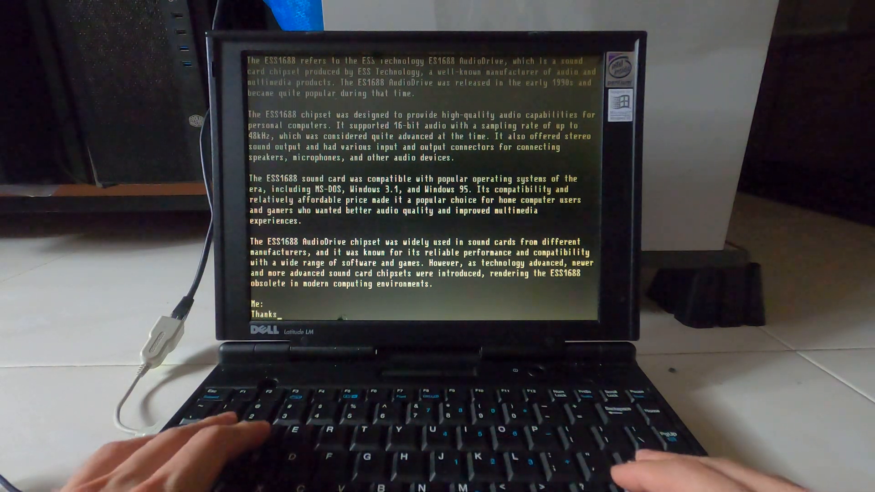